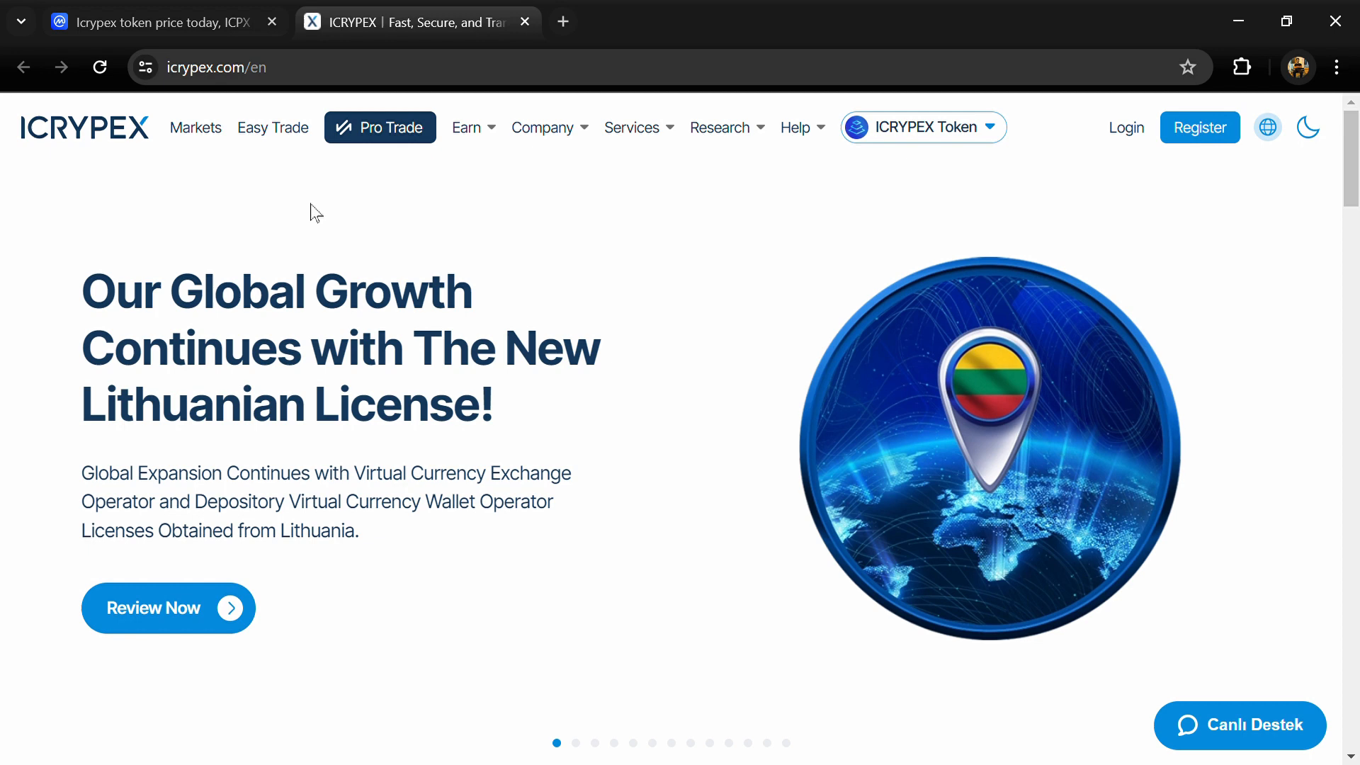
pyautogui.moveTo(122, 144)
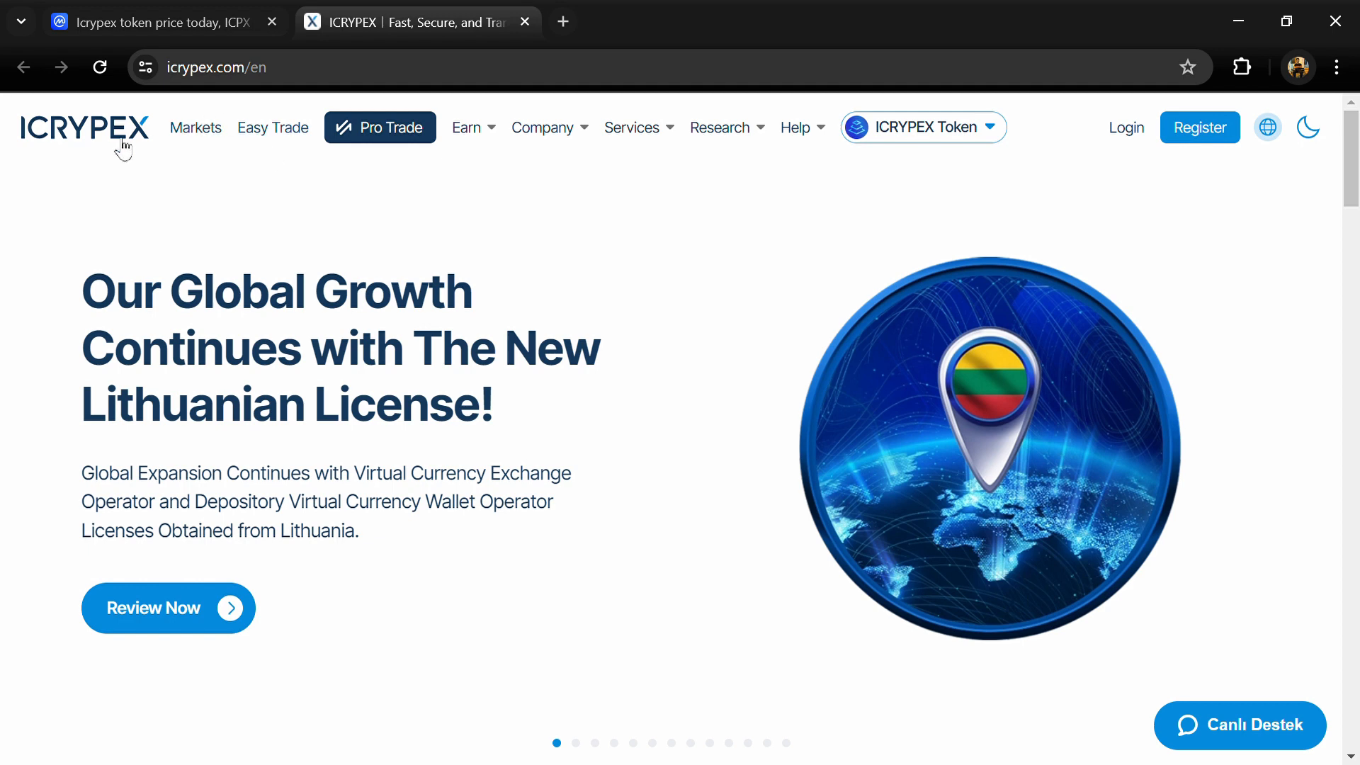
pyautogui.moveTo(121, 149)
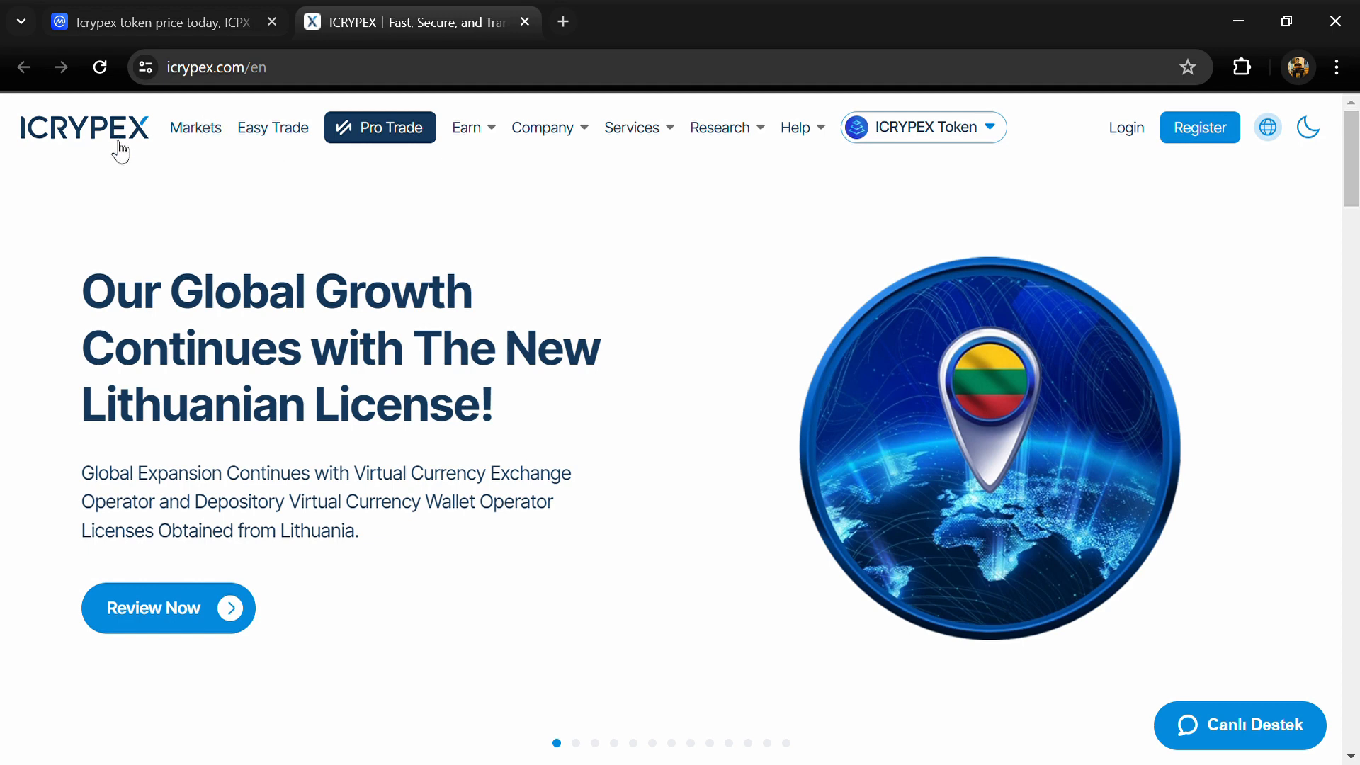
pyautogui.moveTo(364, 256)
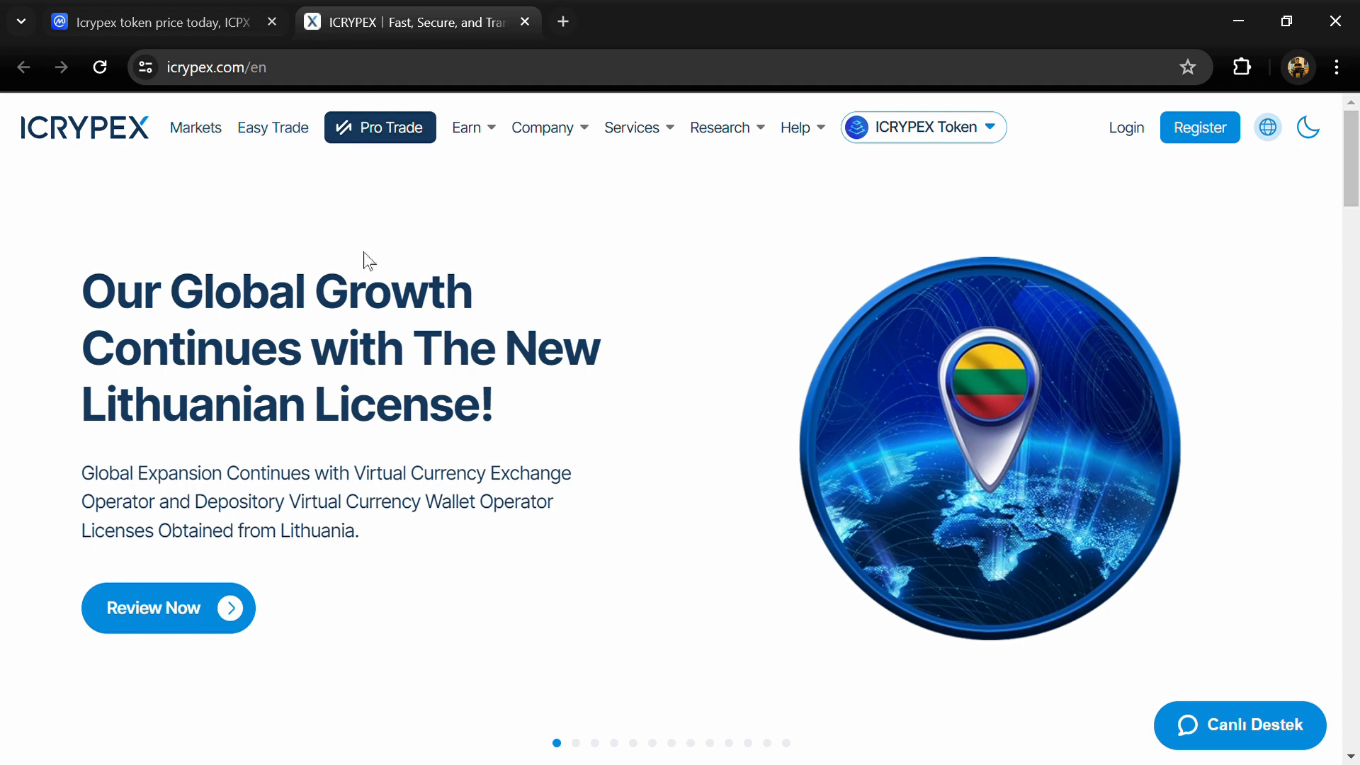
# Scroll through announcements, buy-crypto, app and sponsorship sections to the footer, then back up
pyautogui.scroll(-3)
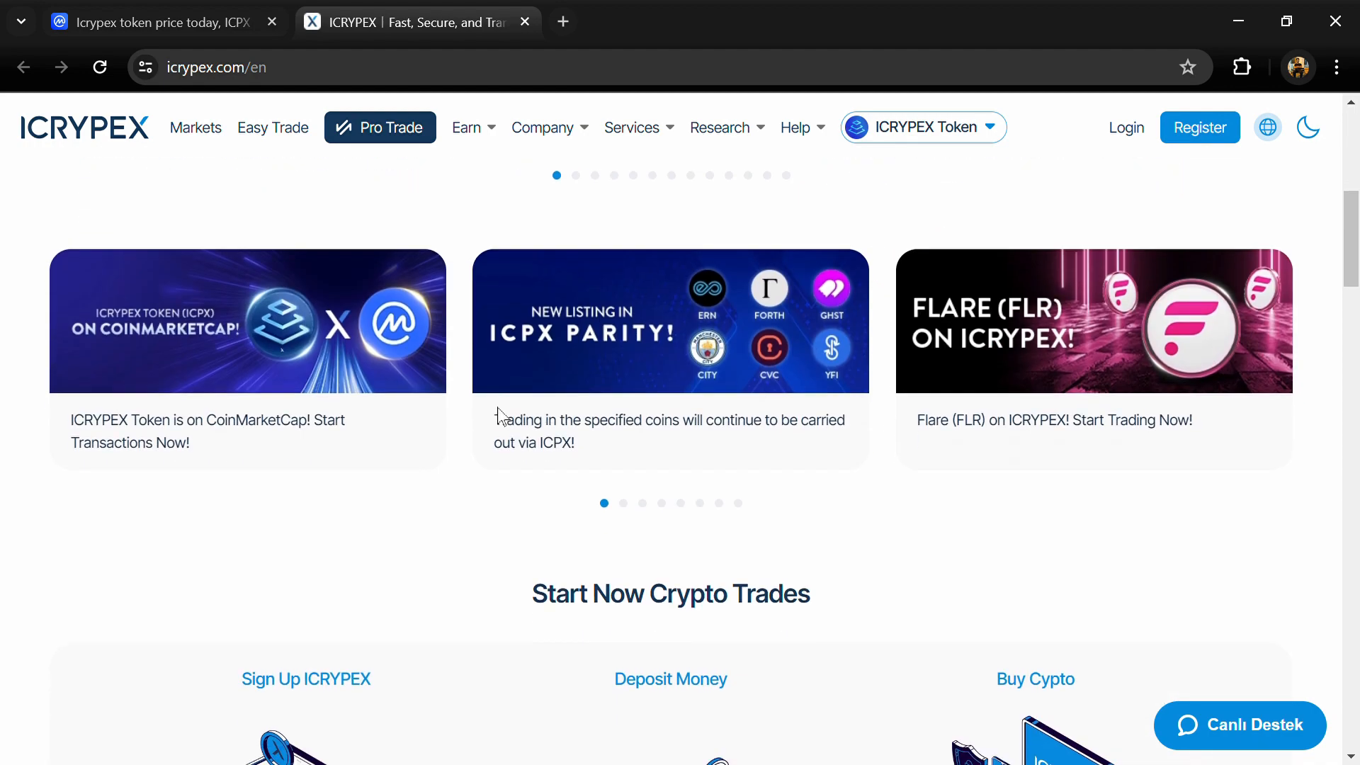
pyautogui.scroll(-3)
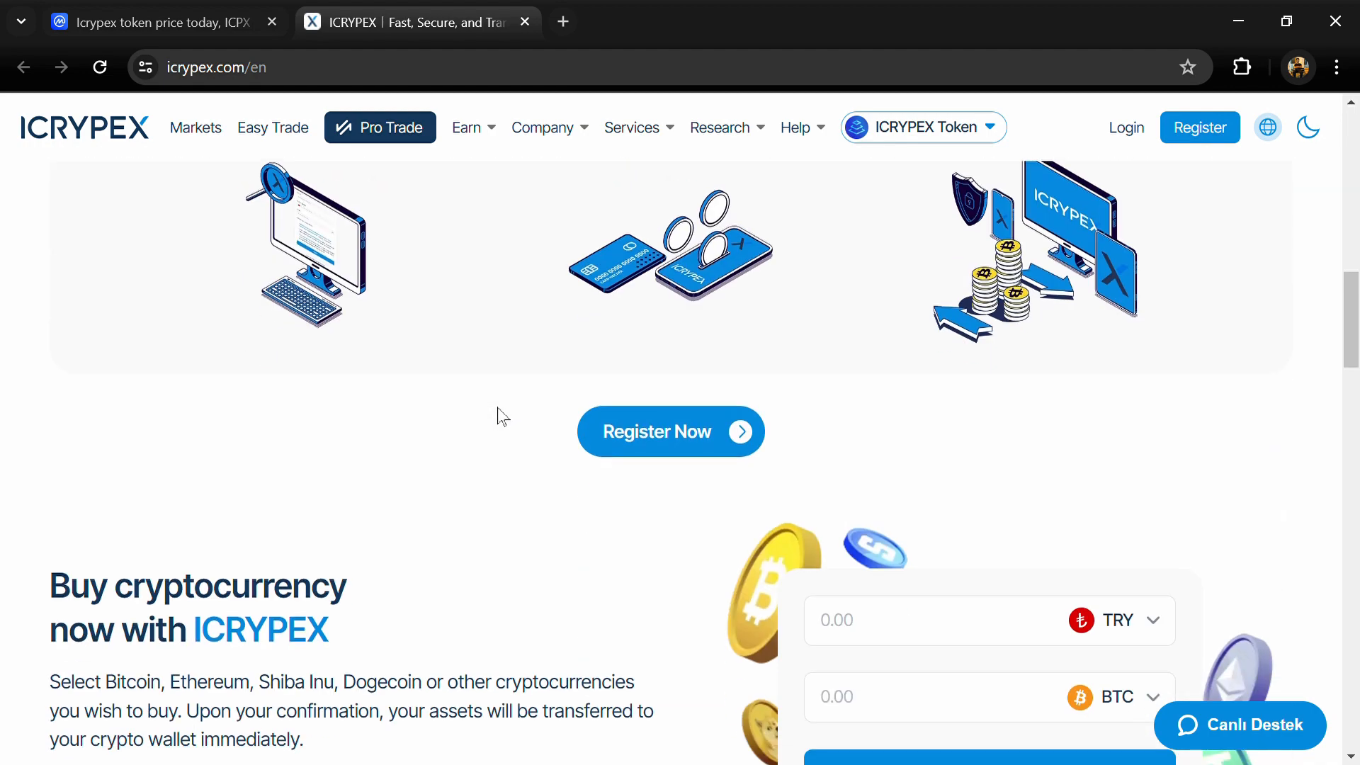
pyautogui.scroll(-3)
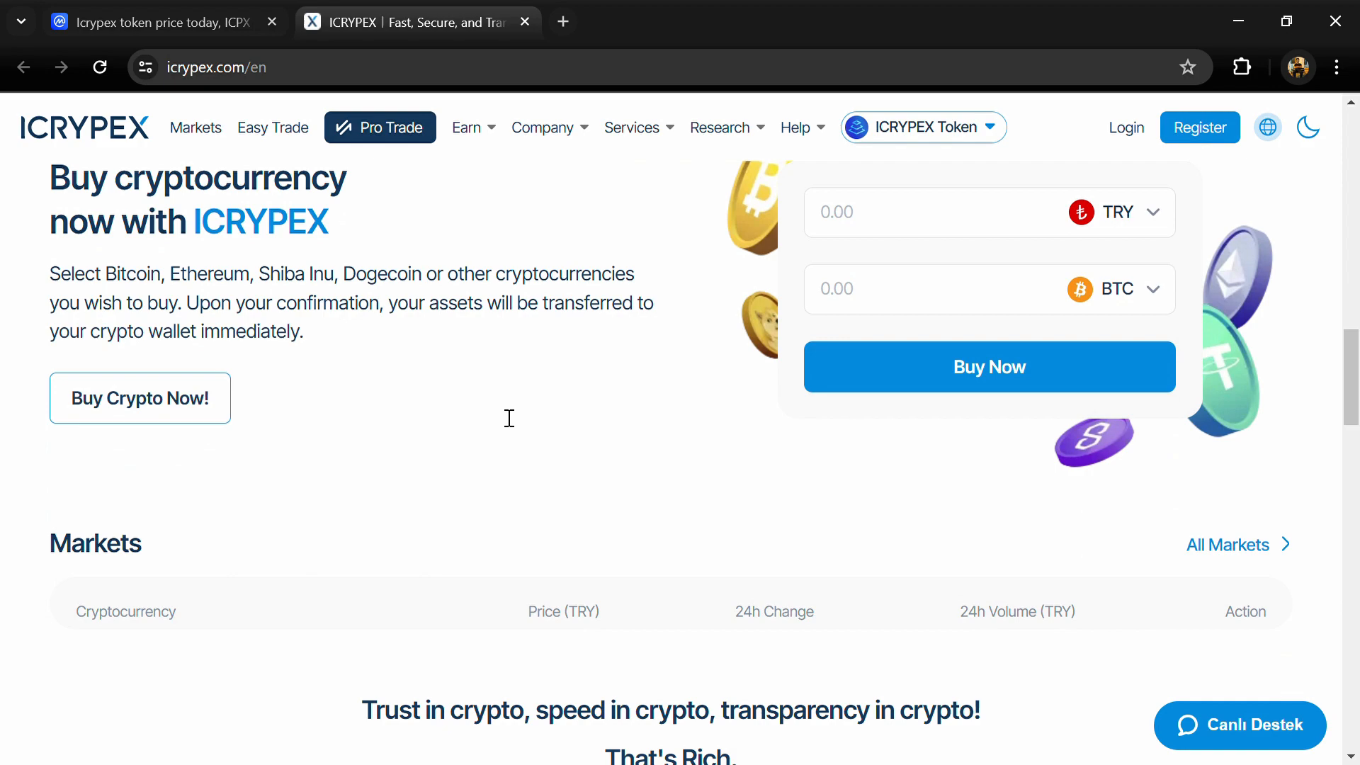
pyautogui.scroll(-3)
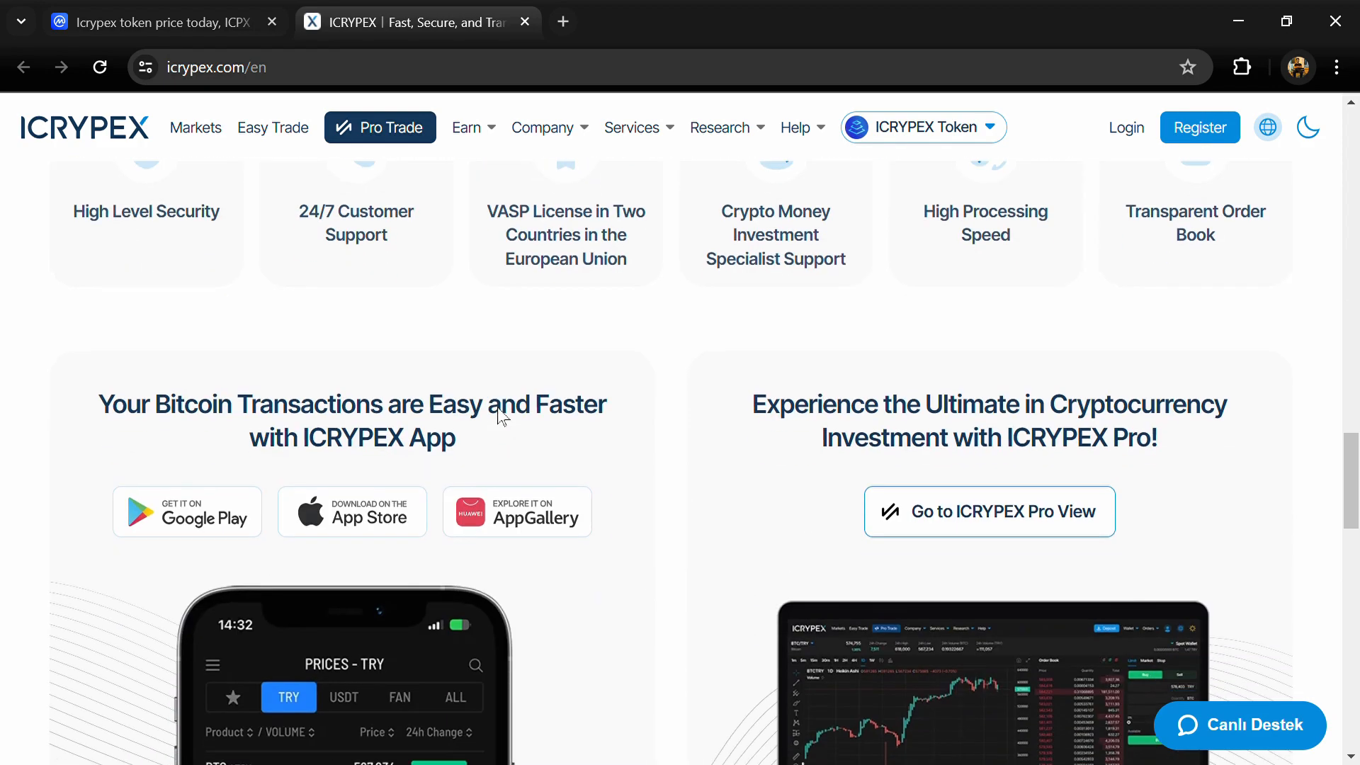
pyautogui.scroll(-3)
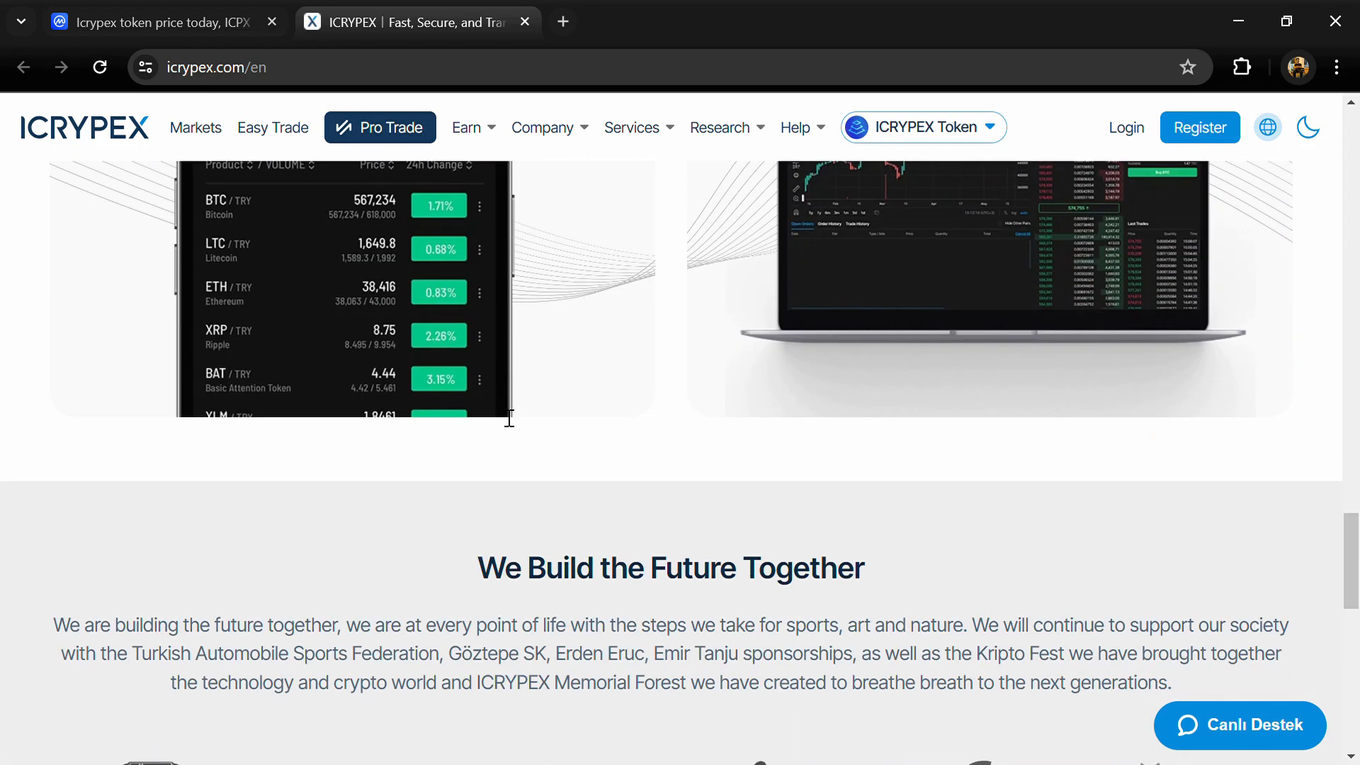
pyautogui.scroll(-3)
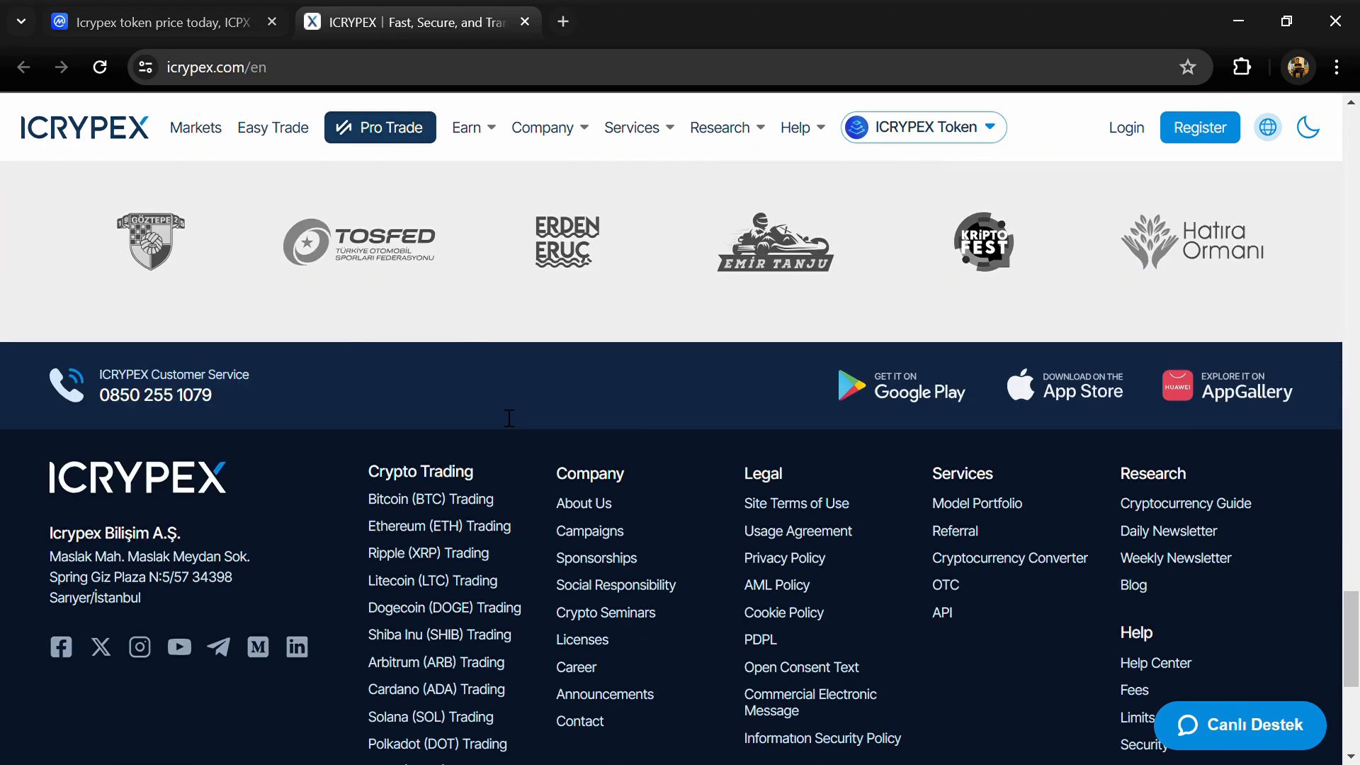
pyautogui.scroll(3)
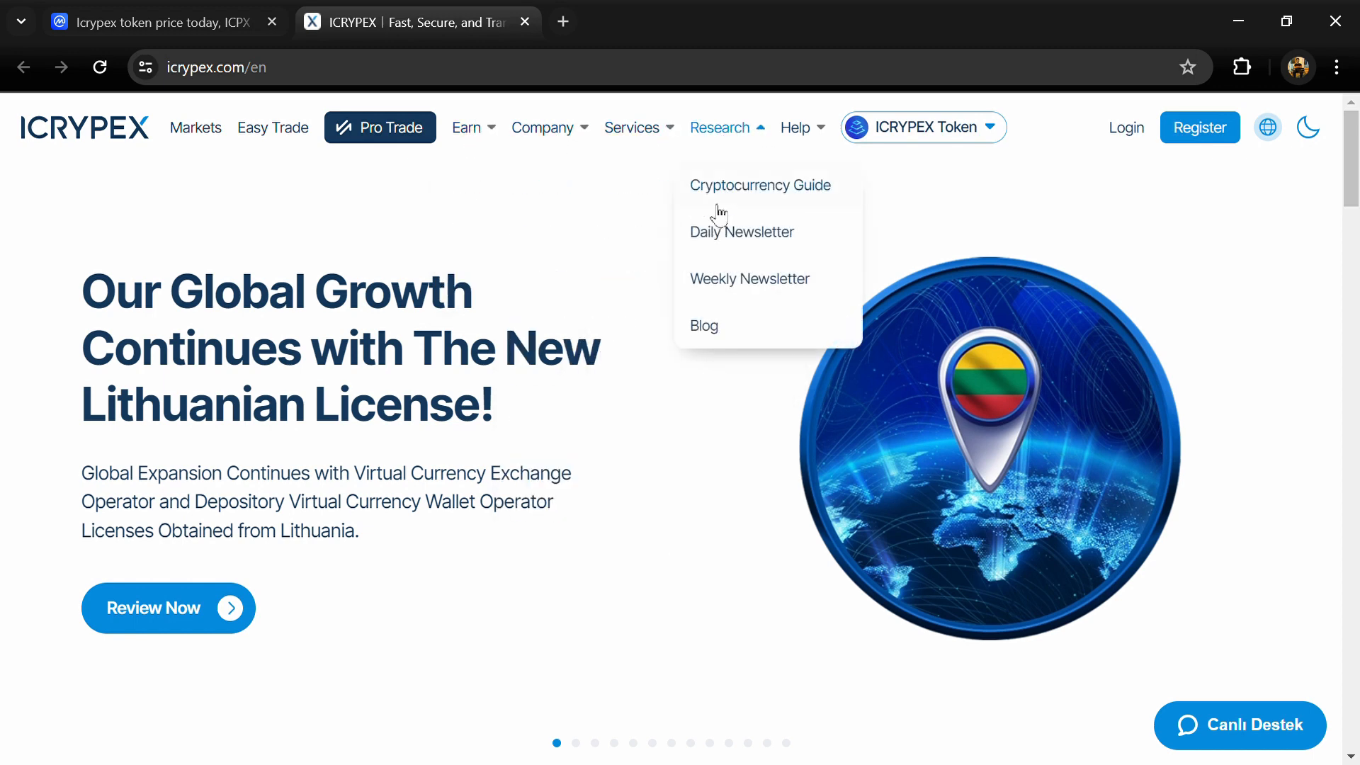
# View the ICRYPEX Token menu, then switch back to the CoinMarketCap ICPX tab
pyautogui.click(924, 128)
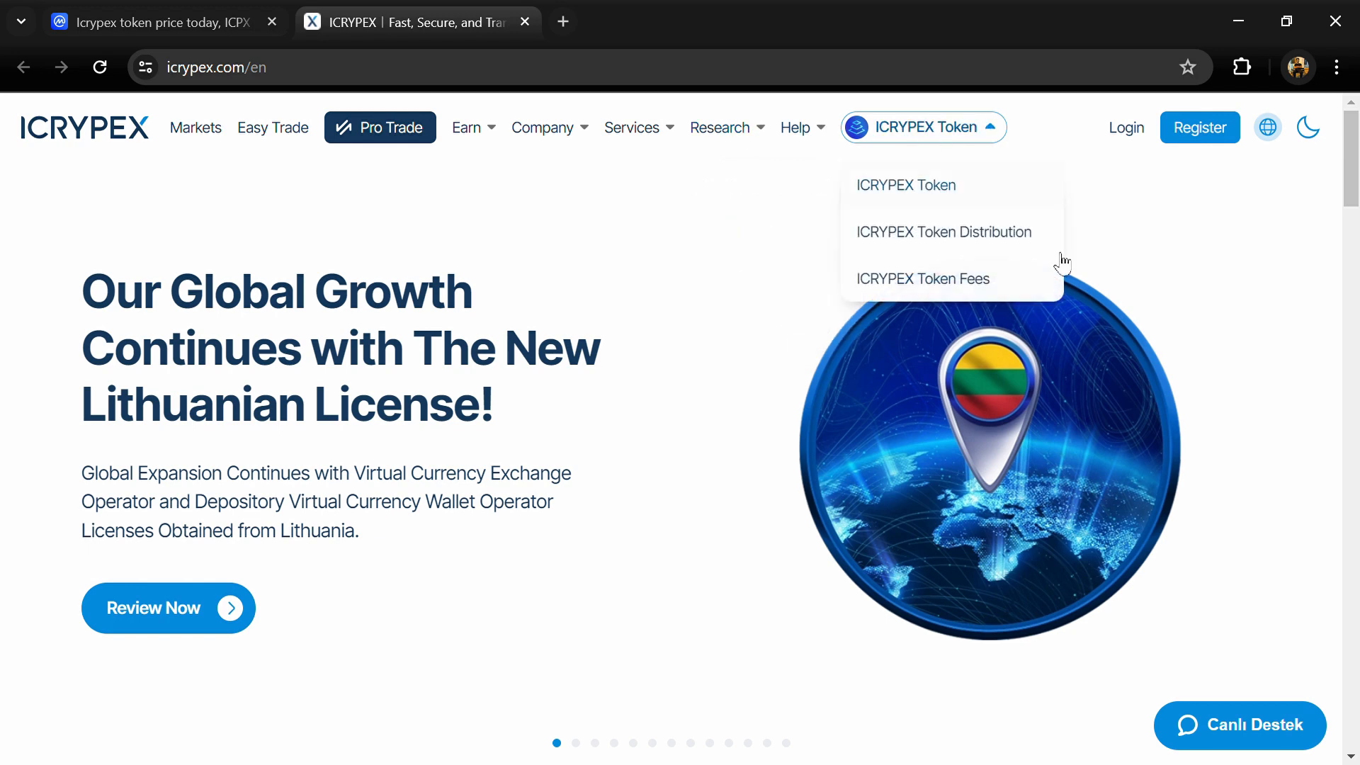
pyautogui.click(156, 21)
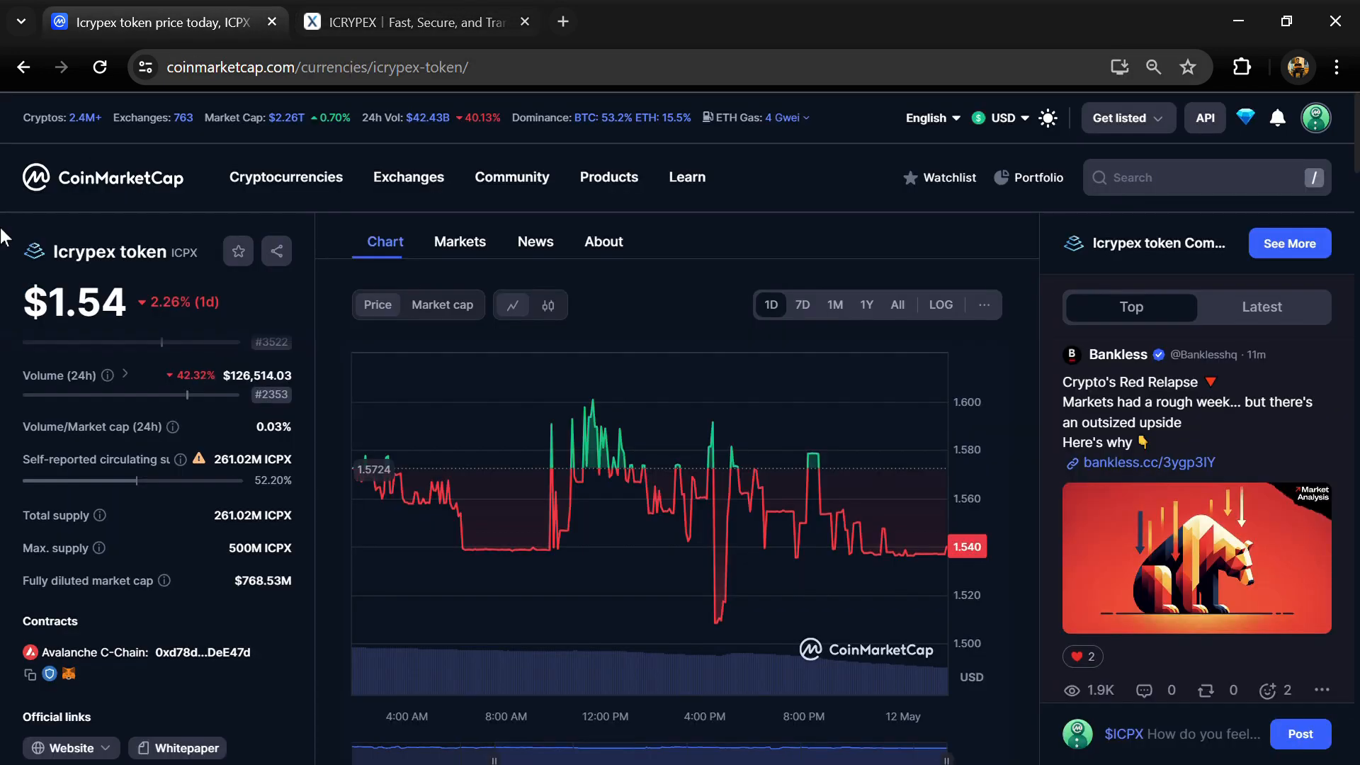
pyautogui.doubleClick(259, 546)
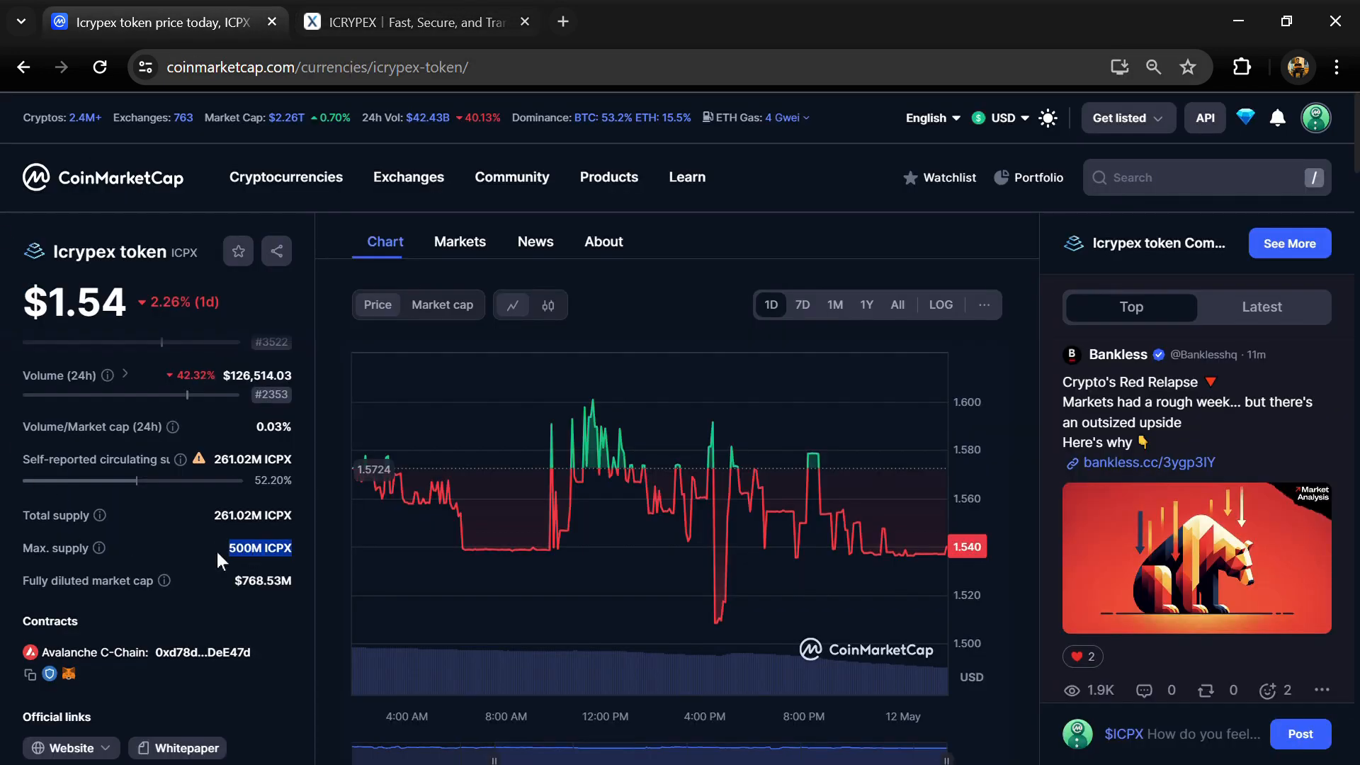
pyautogui.moveTo(227, 564)
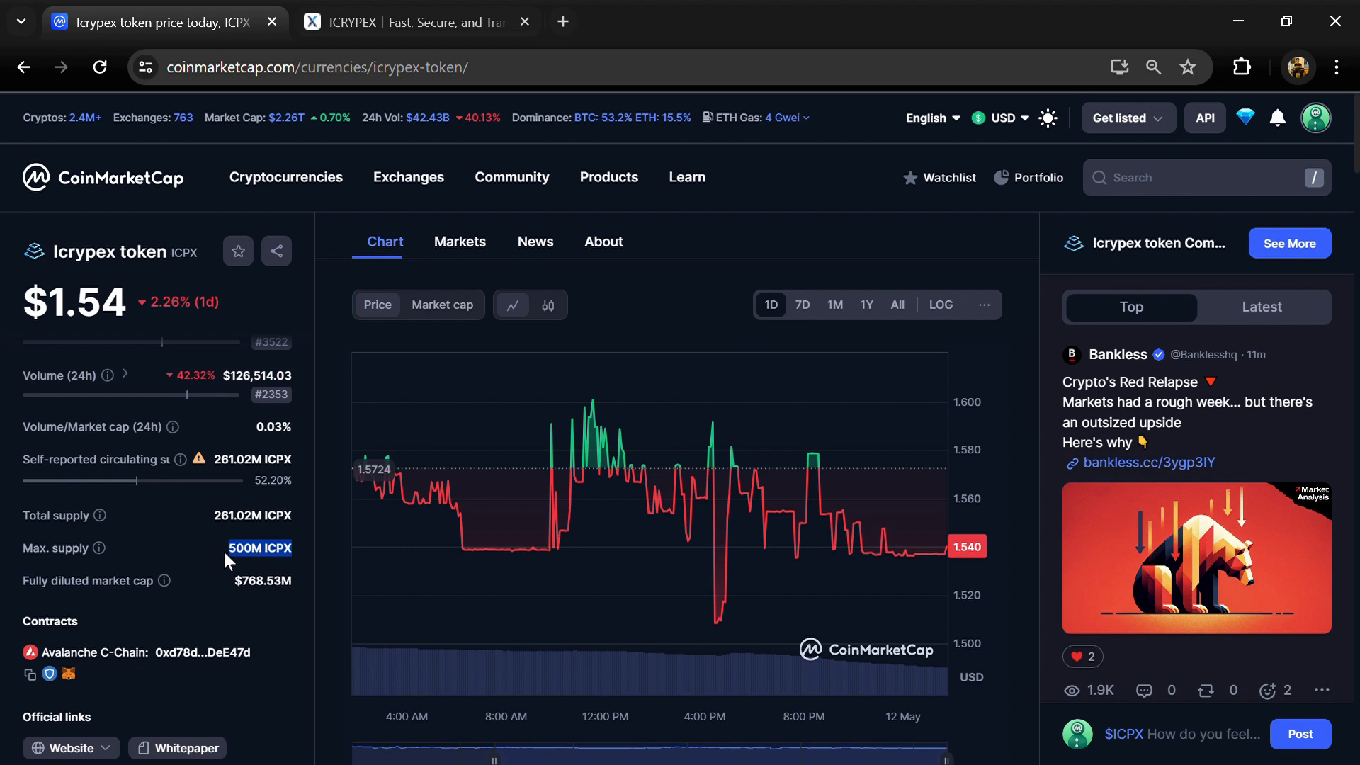
pyautogui.doubleClick(252, 516)
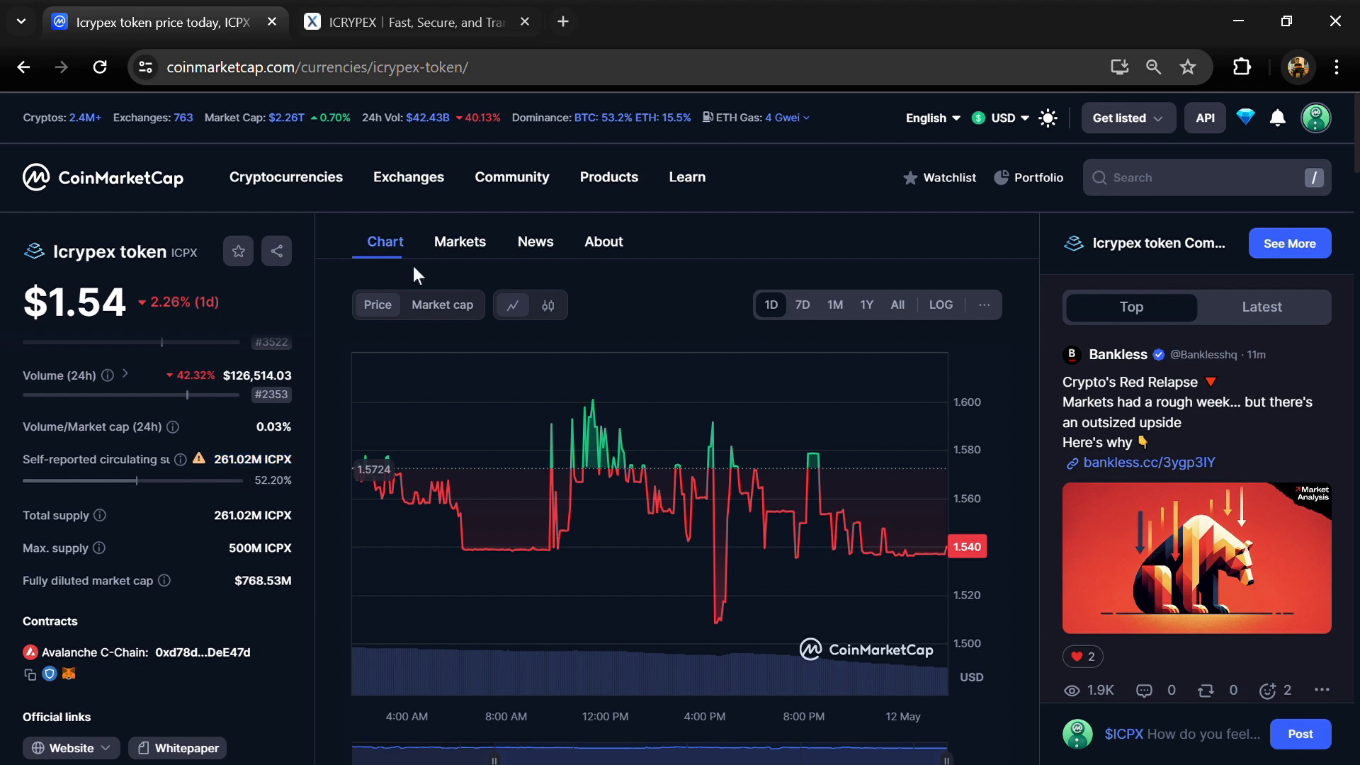
pyautogui.click(459, 241)
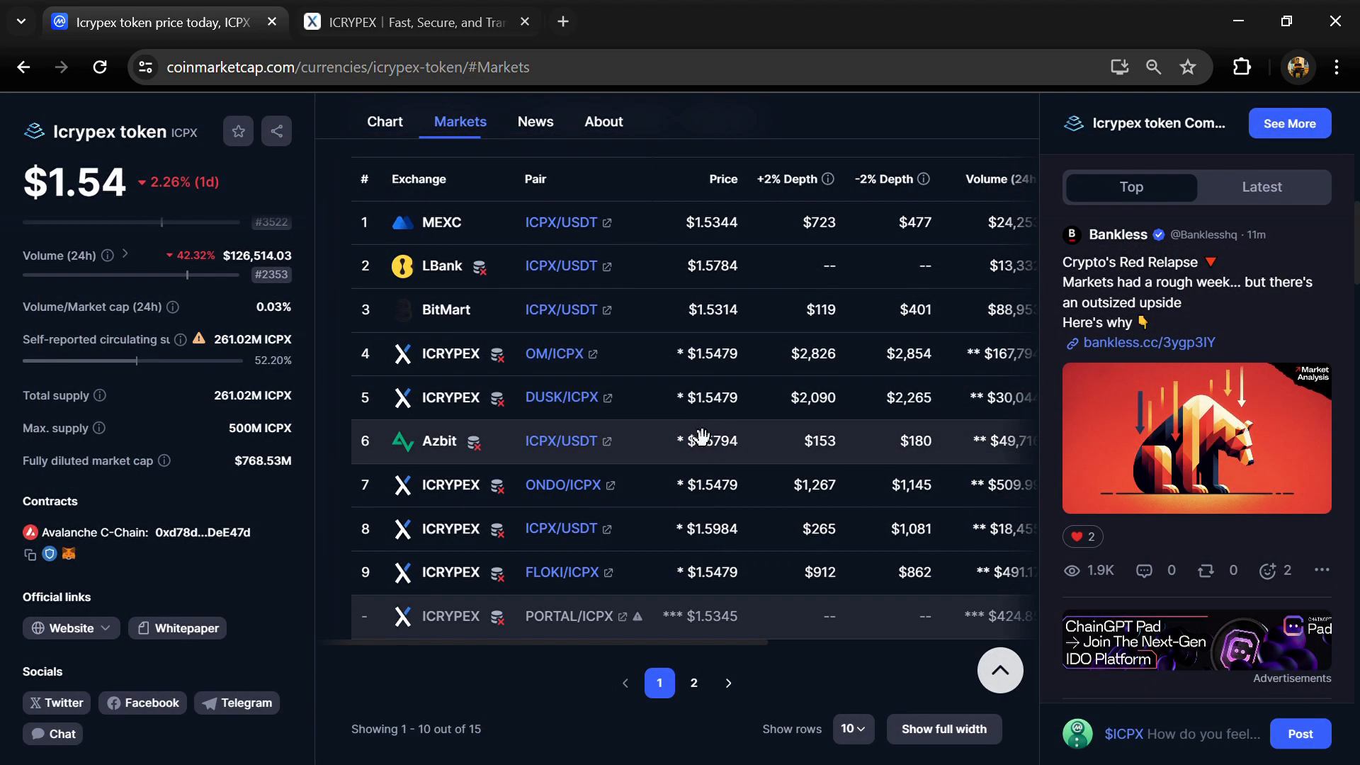
pyautogui.moveTo(923, 479)
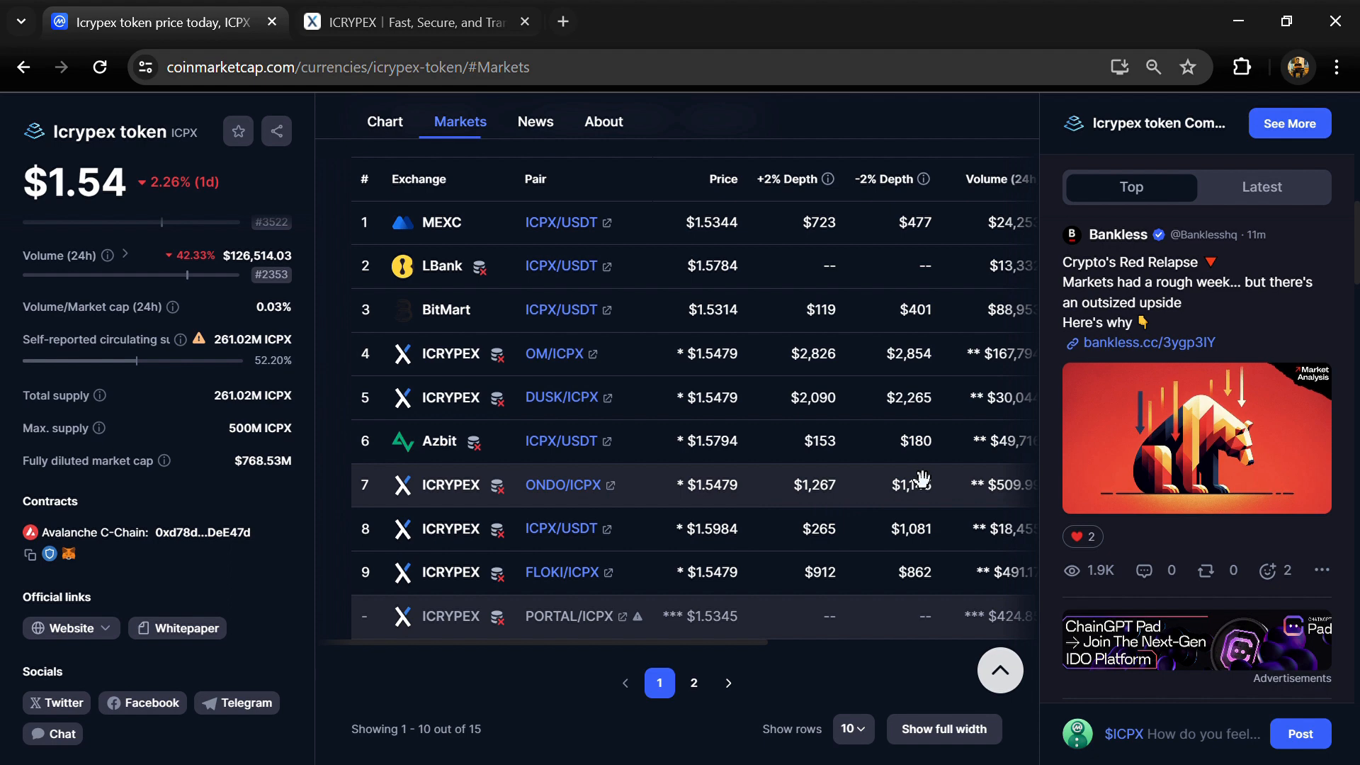
pyautogui.moveTo(1168, 273)
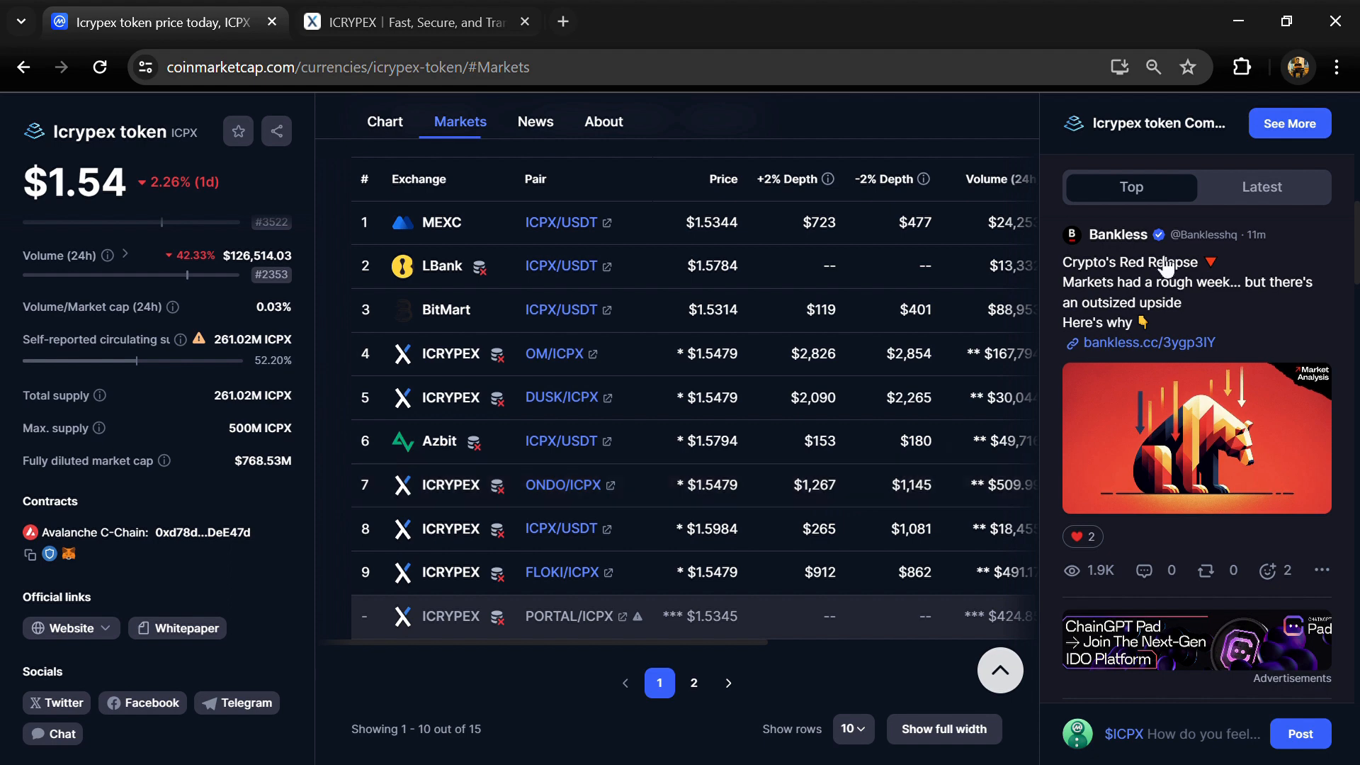